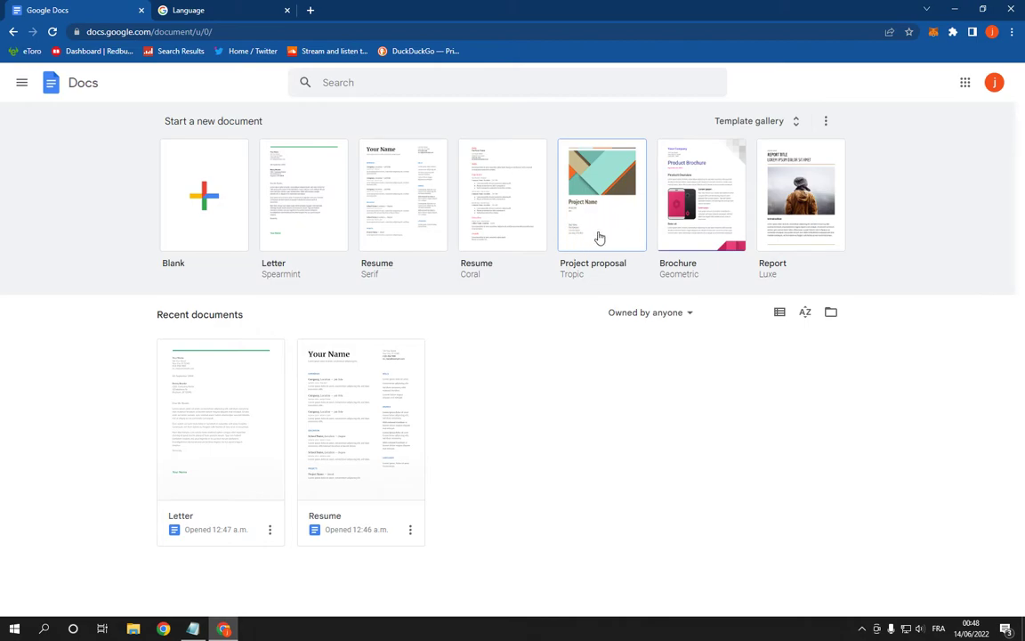
{"action": "mouse_move", "coordinate": [458, 129]}
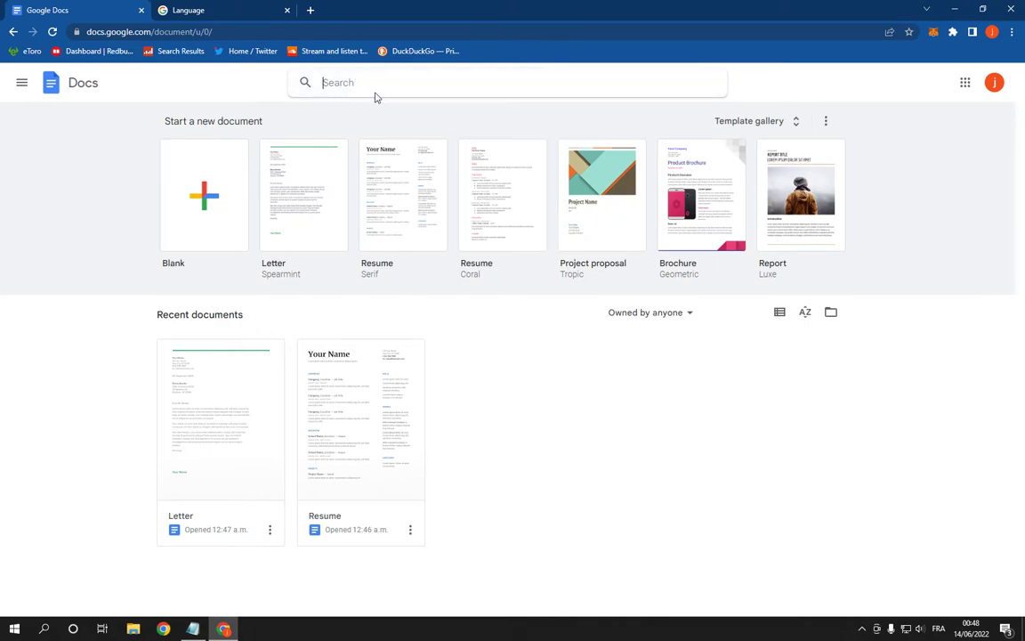
{"action": "mouse_move", "coordinate": [423, 120]}
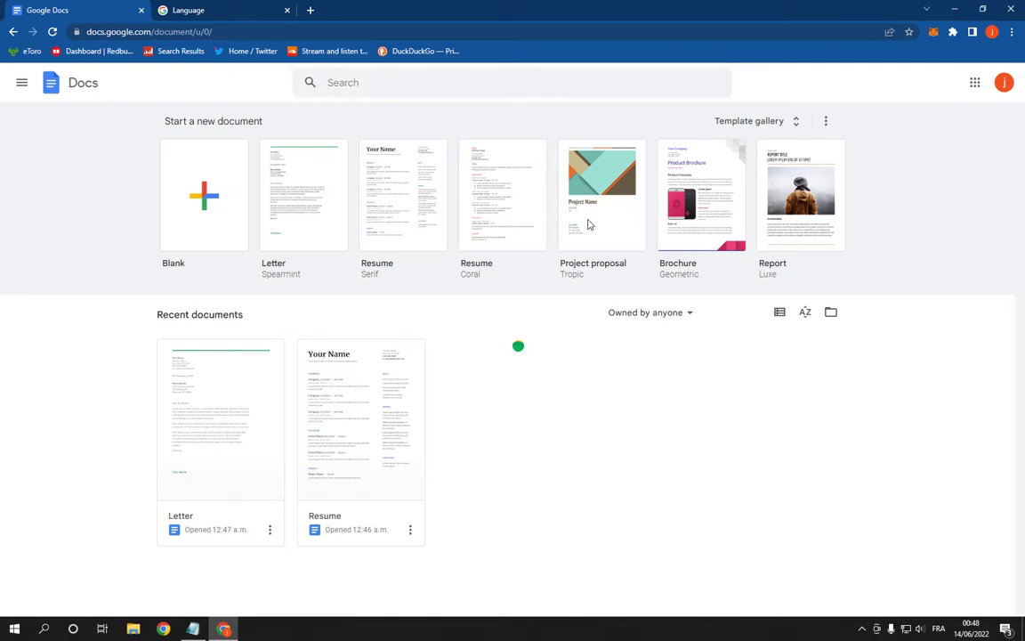
- Create a Project proposal (Tropic) document and replace the 'Project Name' heading with 'How to media'
{"action": "left_click", "coordinate": [601, 194]}
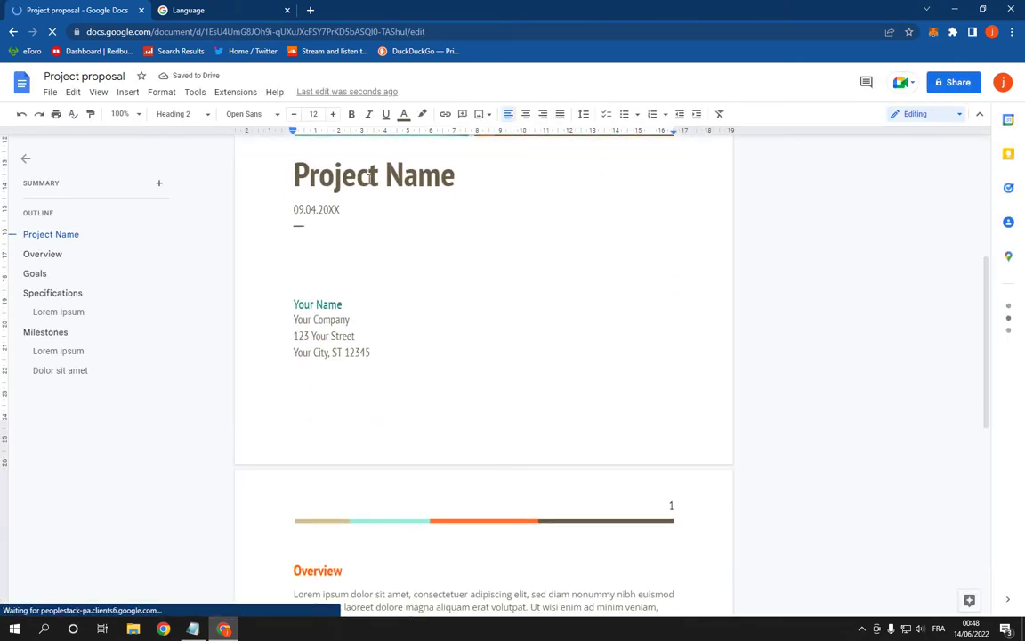
{"action": "triple_click", "coordinate": [372, 175]}
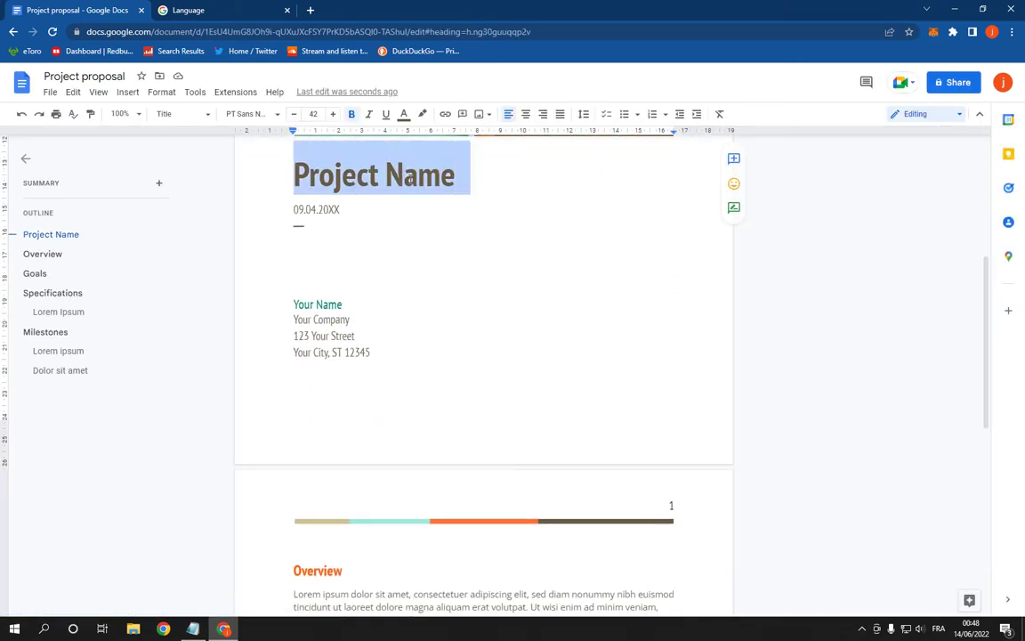
{"action": "type", "text": "How to media"}
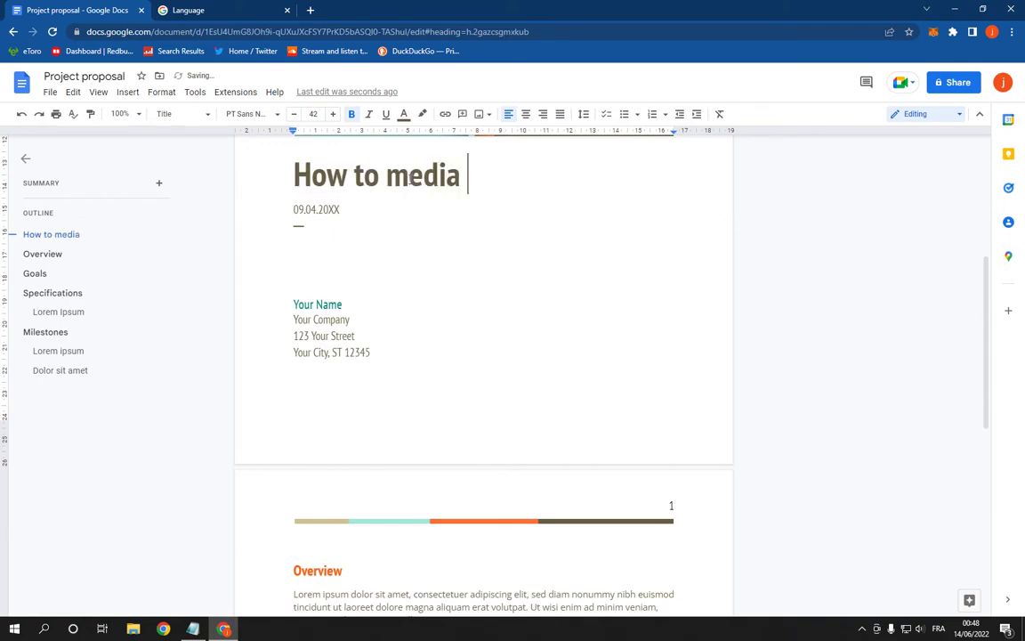